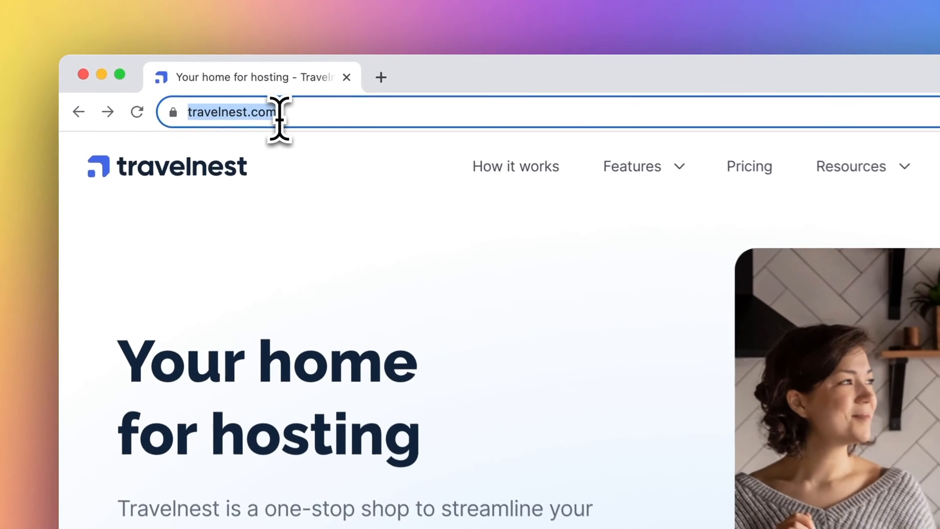
Navigate from the Travelnest site to facebook.com to reach the Facebook login page
{"action": "type", "text": "facebook.com"}
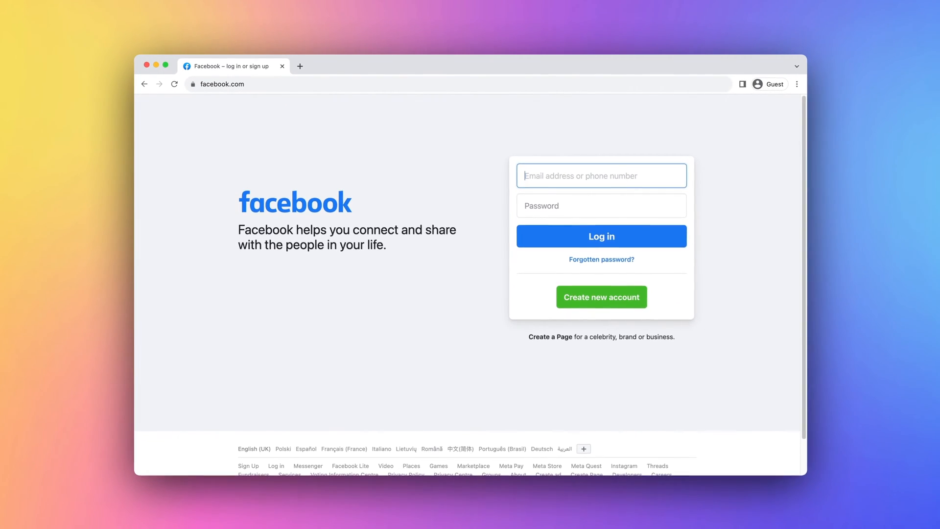
Sign up a new personal account with first name Ash, email, password, birthday and gender
{"action": "left_click", "coordinate": [600, 297]}
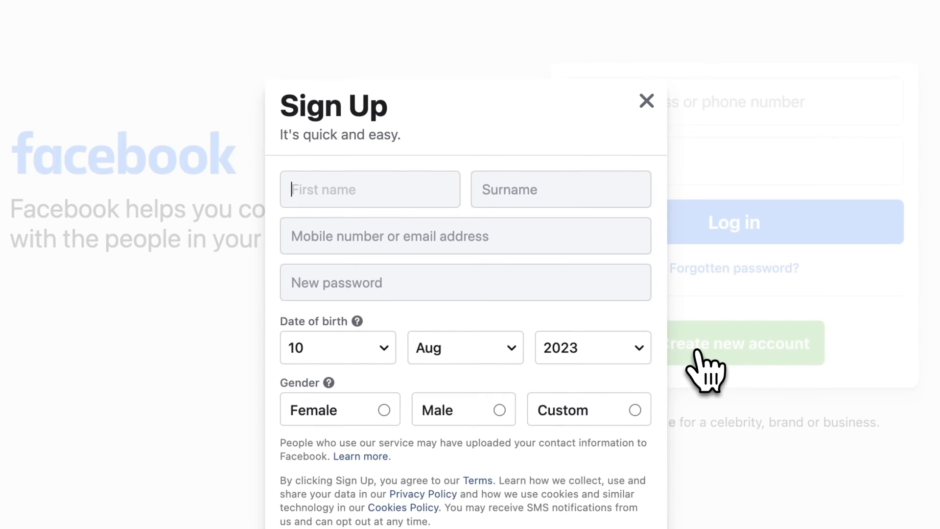
{"action": "type", "text": "Ashleigh"}
{"action": "left_click", "coordinate": [560, 189]}
{"action": "type", "text": "Smith"}
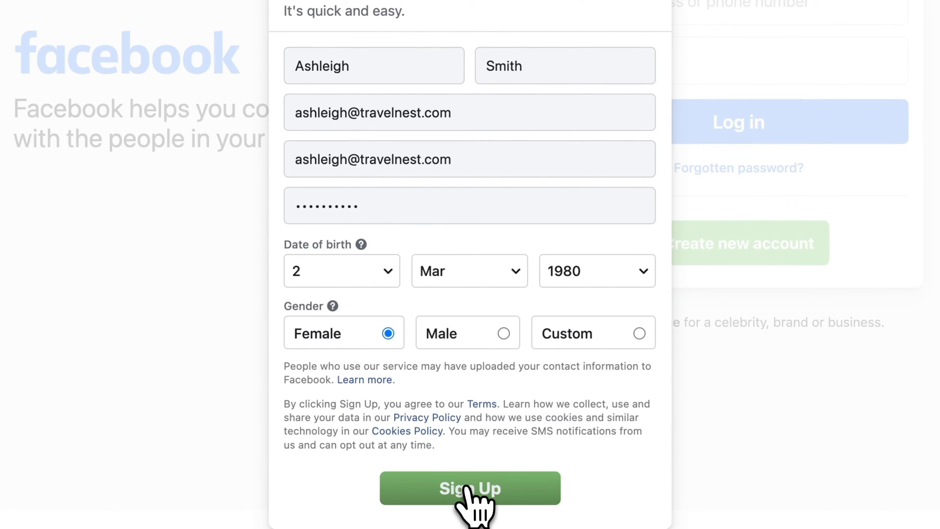
{"action": "left_click", "coordinate": [469, 488]}
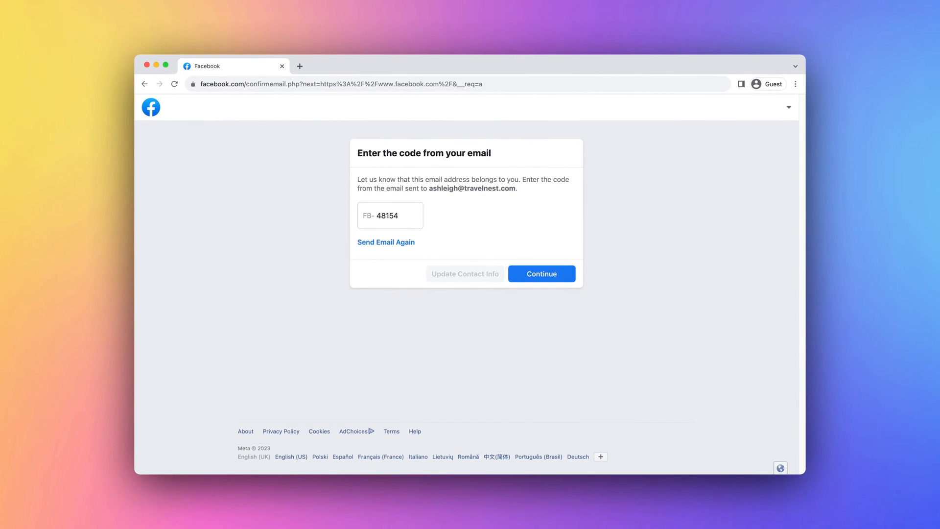
Confirm the emailed verification code, acknowledge the confirmation and allow all cookies
{"action": "left_click", "coordinate": [541, 273]}
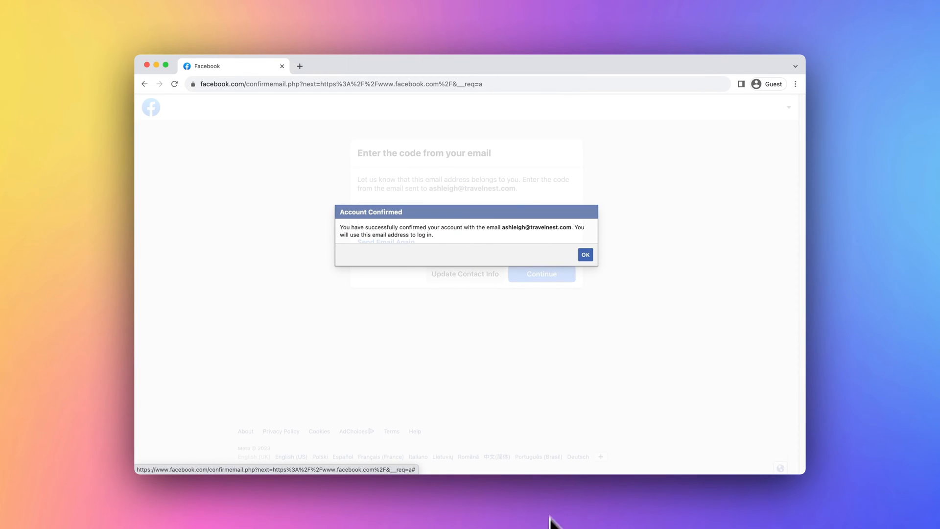
{"action": "left_click", "coordinate": [585, 255]}
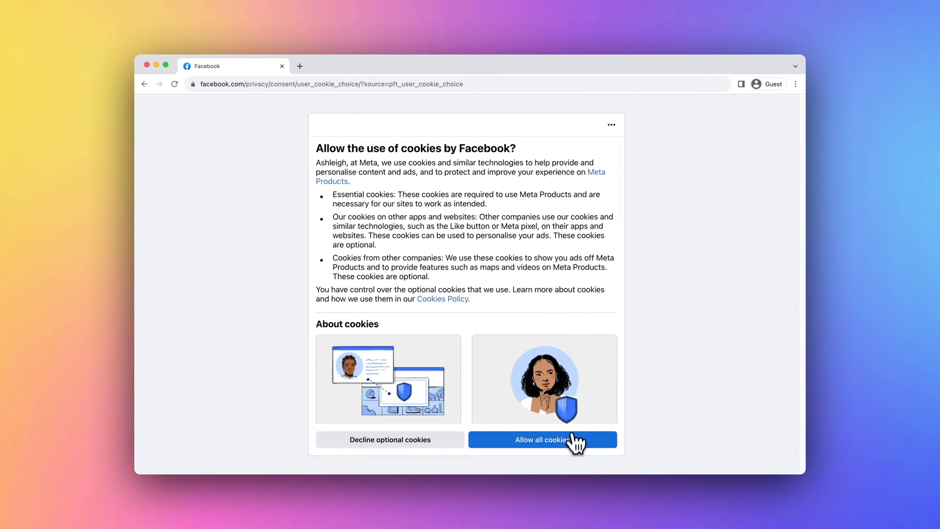
{"action": "left_click", "coordinate": [544, 440]}
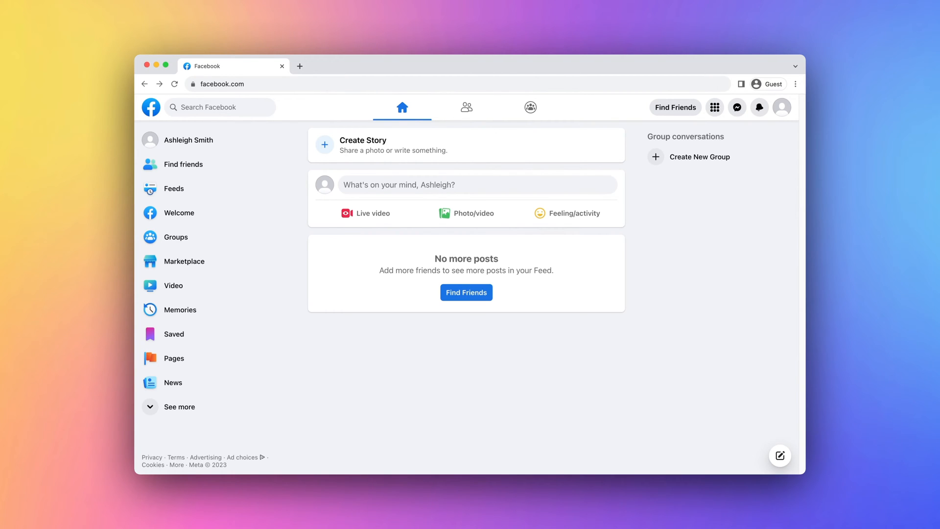
Start a new page named Woodland Cabin with categories Travel & transport, Local & travel website and Property
{"action": "left_click", "coordinate": [715, 106]}
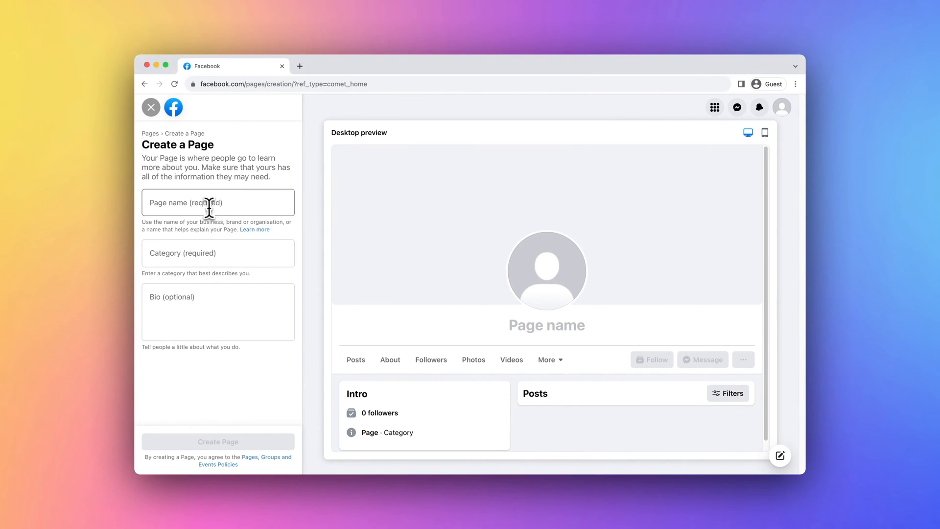
{"action": "type", "text": "Woodland Cabin"}
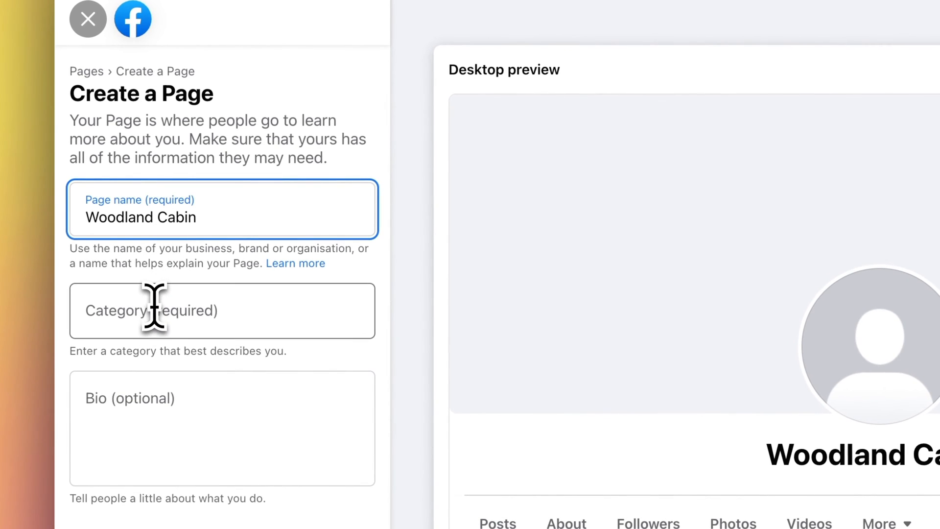
{"action": "type", "text": "Travel"}
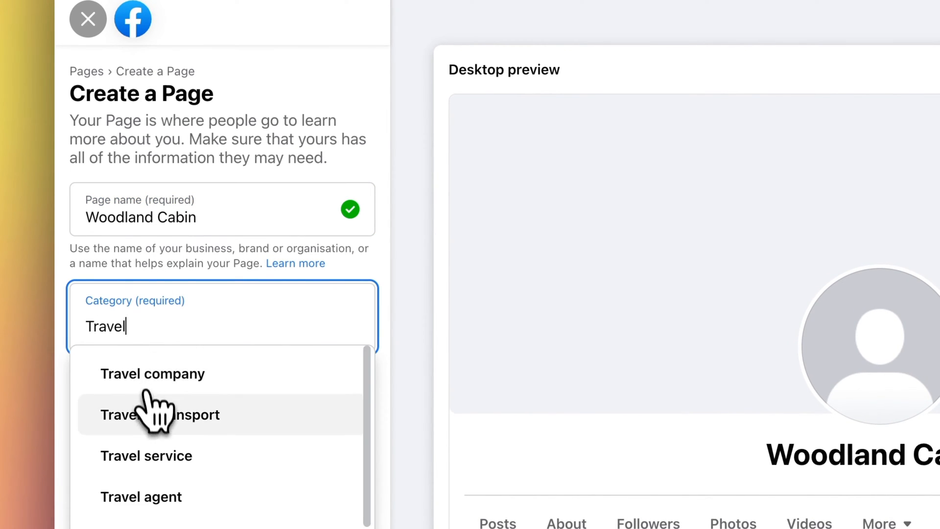
{"action": "left_click", "coordinate": [160, 415]}
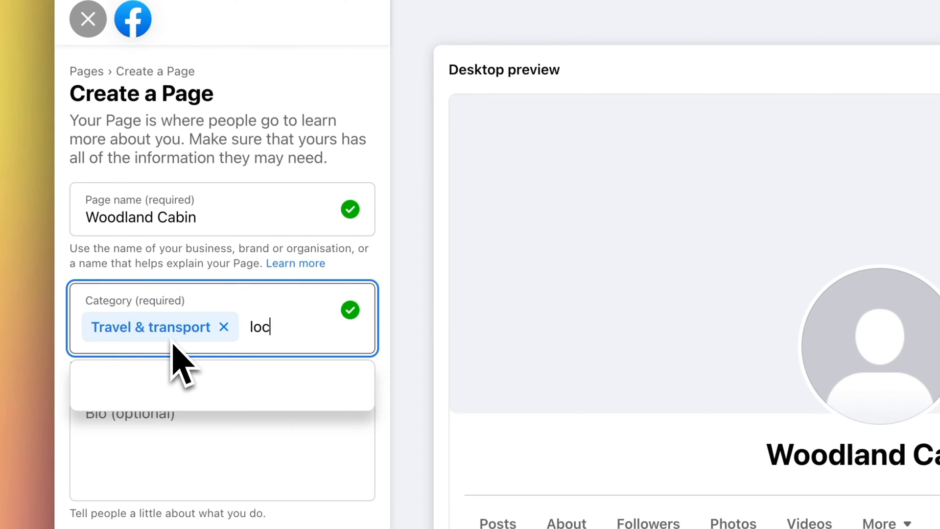
{"action": "left_click", "coordinate": [180, 384]}
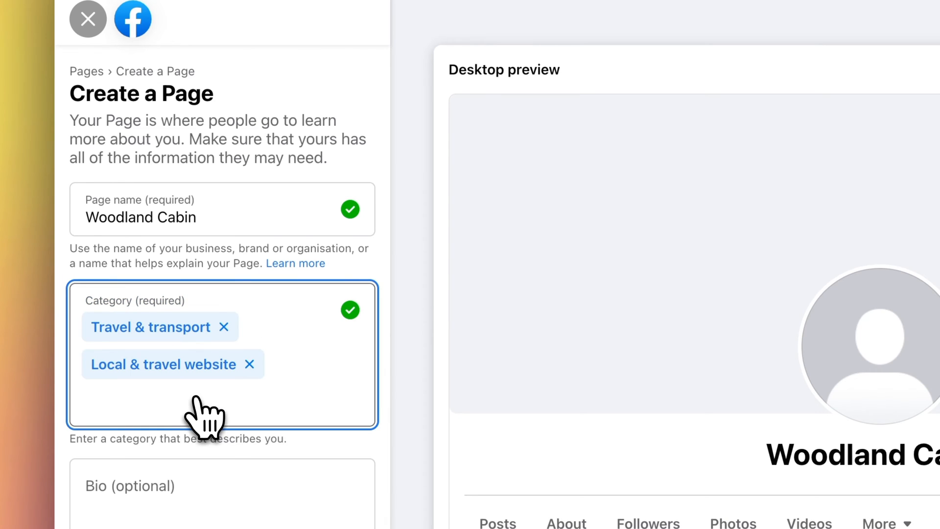
{"action": "type", "text": "prope"}
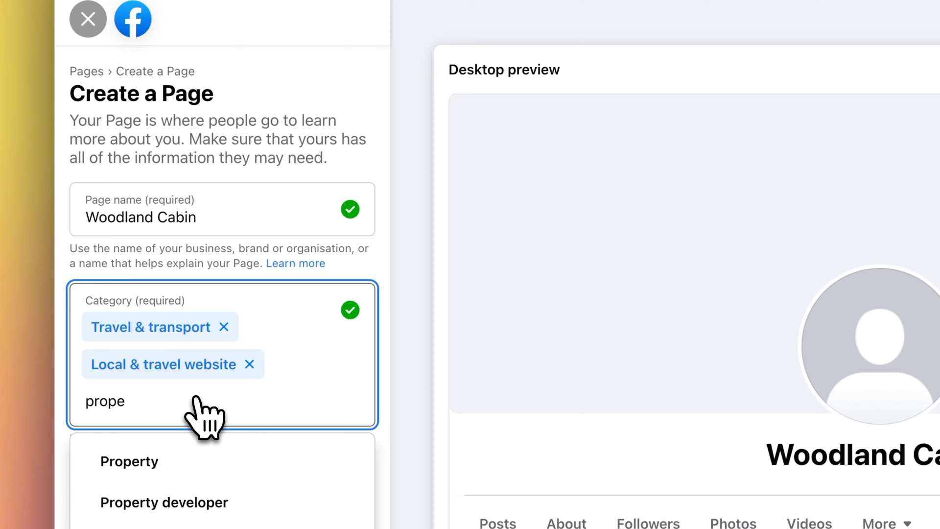
{"action": "left_click", "coordinate": [130, 462]}
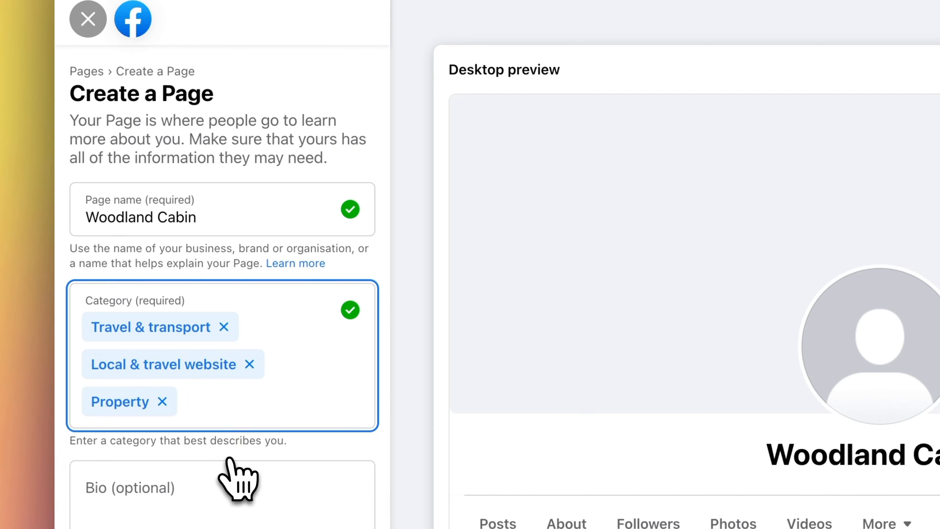
Add the bio 'Modern cabin in the woods near Balquhidder' and create the page
{"action": "scroll", "scroll_direction": "down", "scroll_amount": 3}
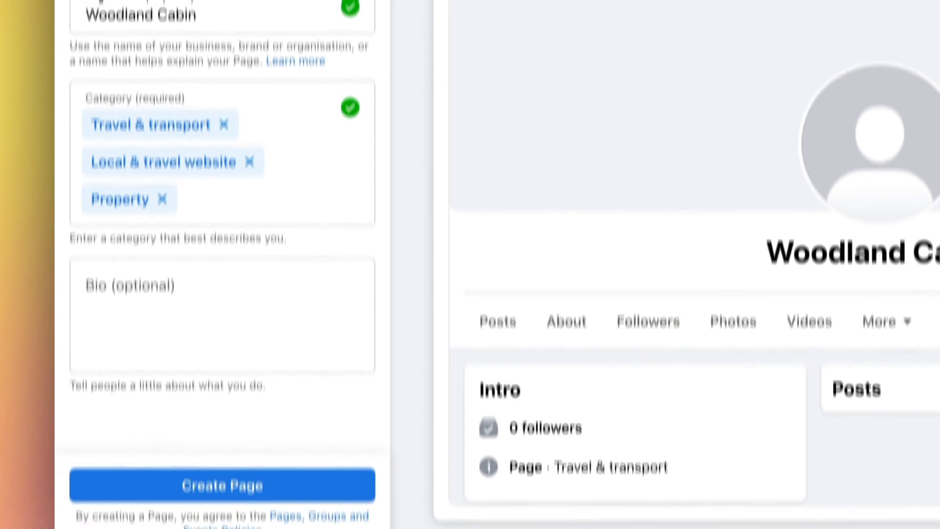
{"action": "type", "text": "Modern cabin in the woods near Balquhidder"}
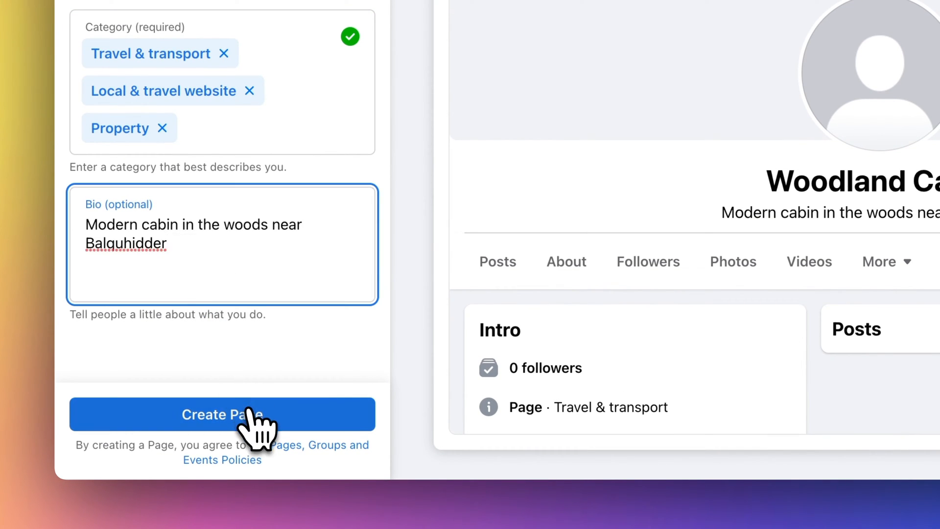
{"action": "left_click", "coordinate": [222, 413]}
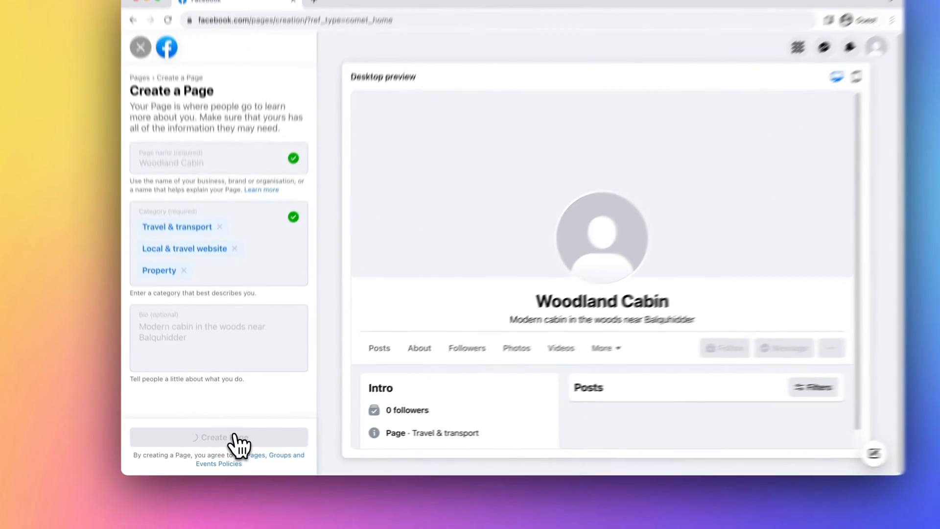
Dismiss the page-created notice, check the cabin's Travelnest Direct dashboard in a new tab, and return to Facebook
{"action": "left_click", "coordinate": [218, 436]}
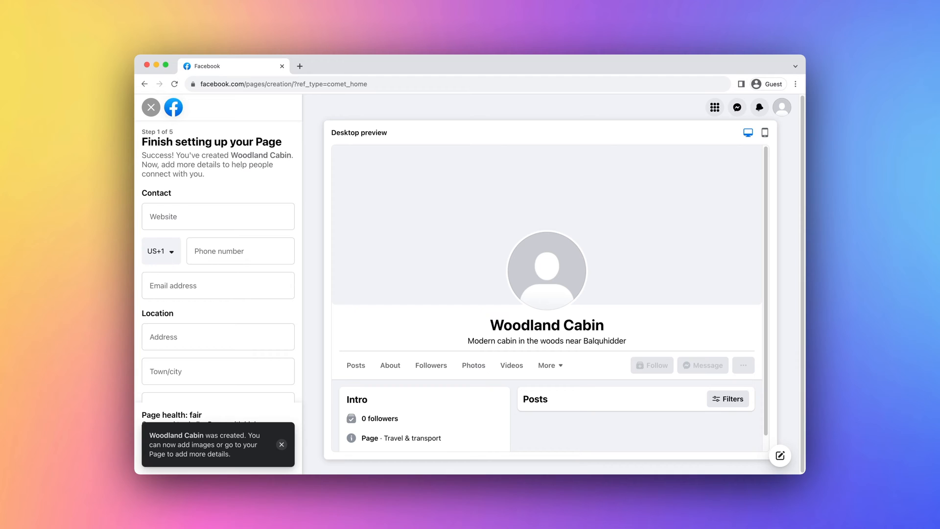
{"action": "left_click", "coordinate": [281, 444]}
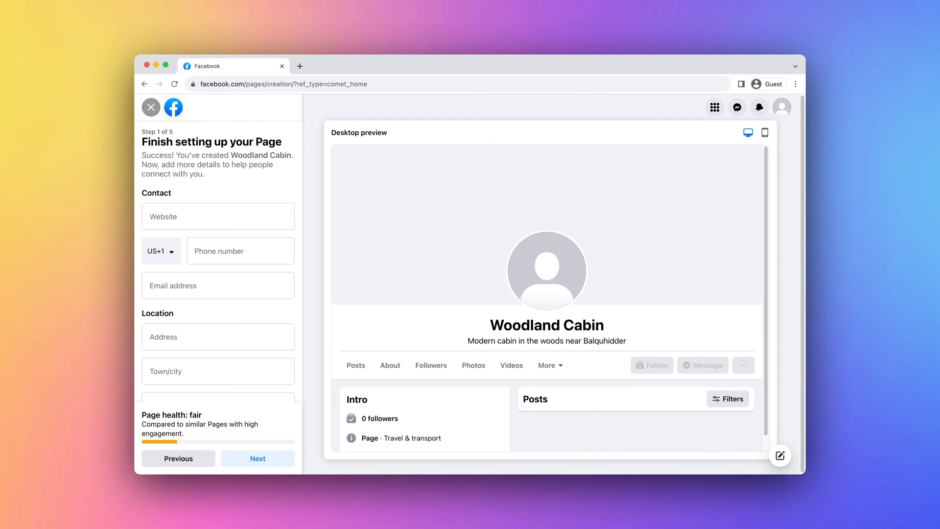
{"action": "left_click", "coordinate": [300, 66]}
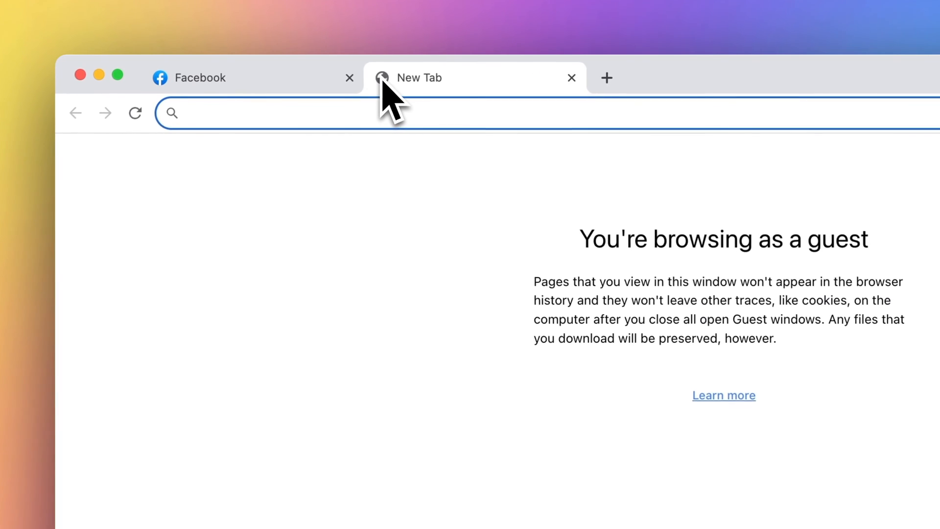
{"action": "type", "text": "travelnest.com/direct/property/6729786"}
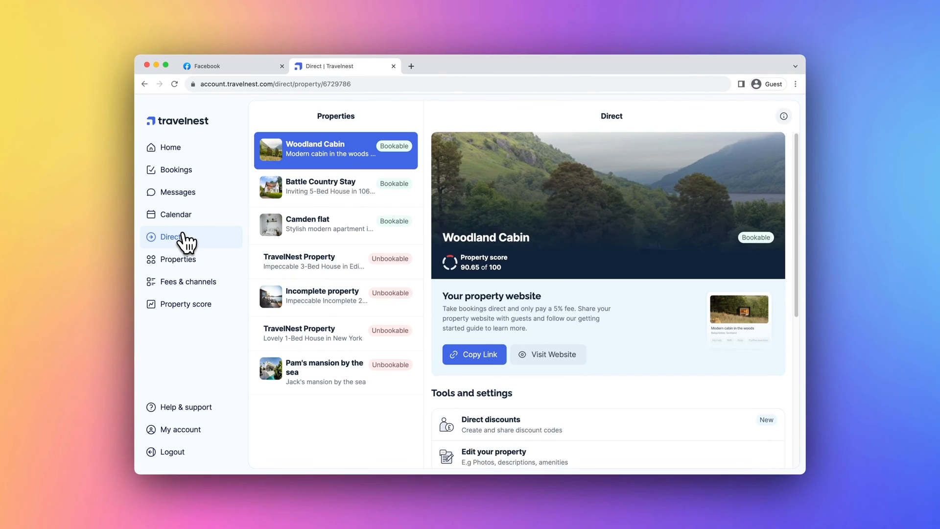
{"action": "left_click", "coordinate": [474, 354]}
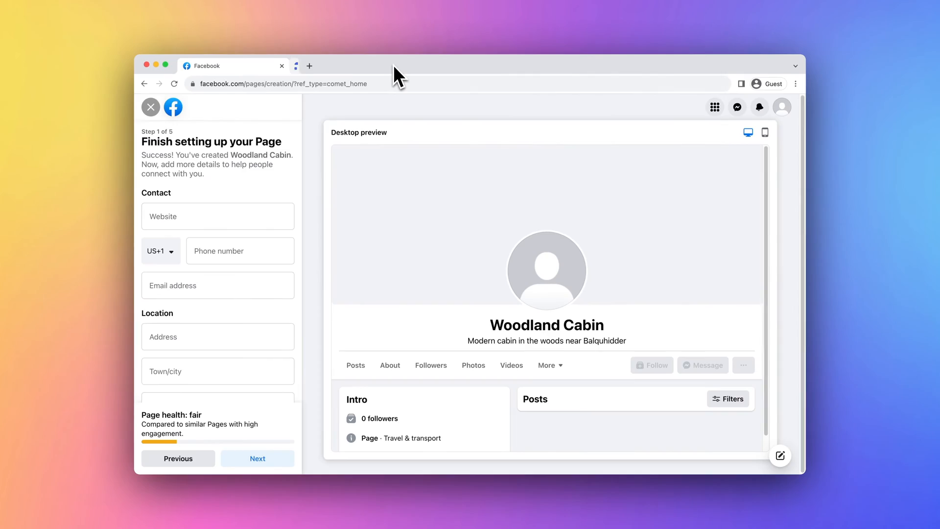
{"action": "left_click", "coordinate": [159, 250]}
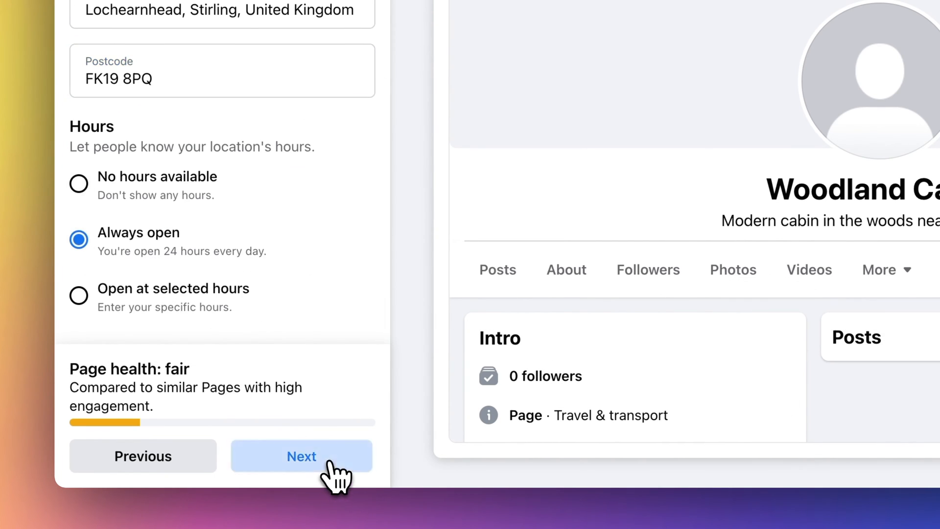
{"action": "left_click", "coordinate": [302, 455]}
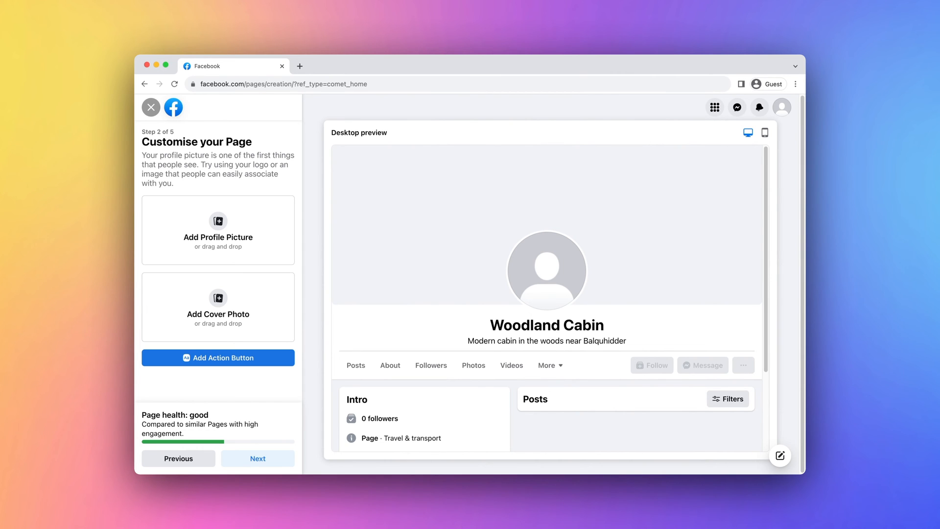
{"action": "left_click", "coordinate": [218, 220]}
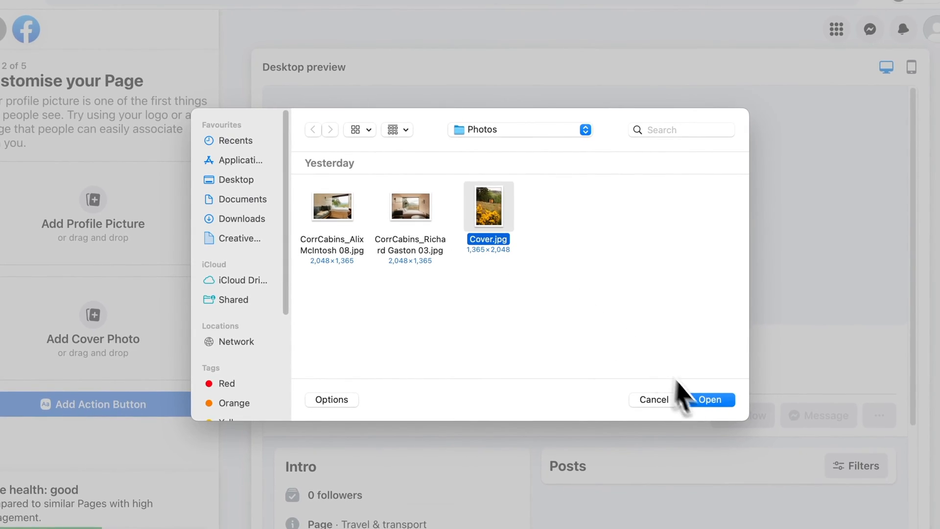
Use Cover.jpg as the profile picture and the bedroom mountain-view photo as the cover photo
{"action": "left_click", "coordinate": [710, 399]}
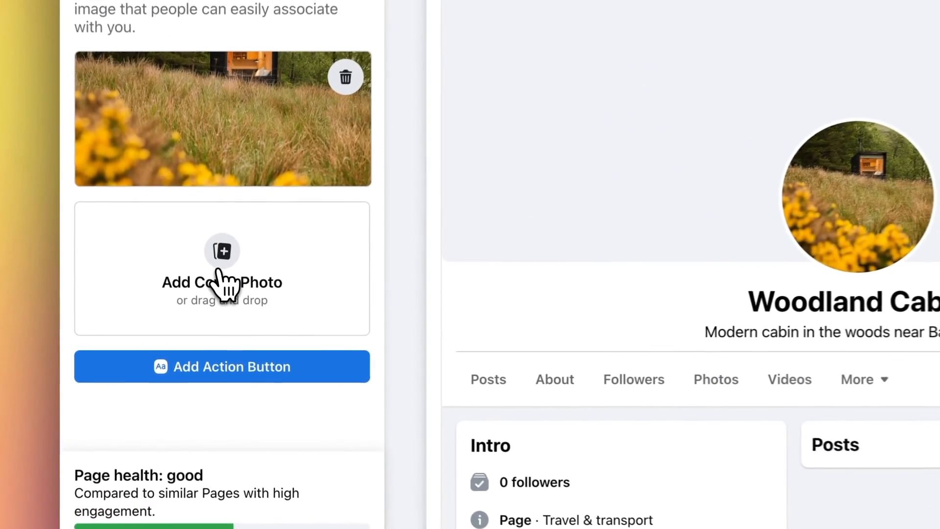
{"action": "left_click", "coordinate": [221, 251]}
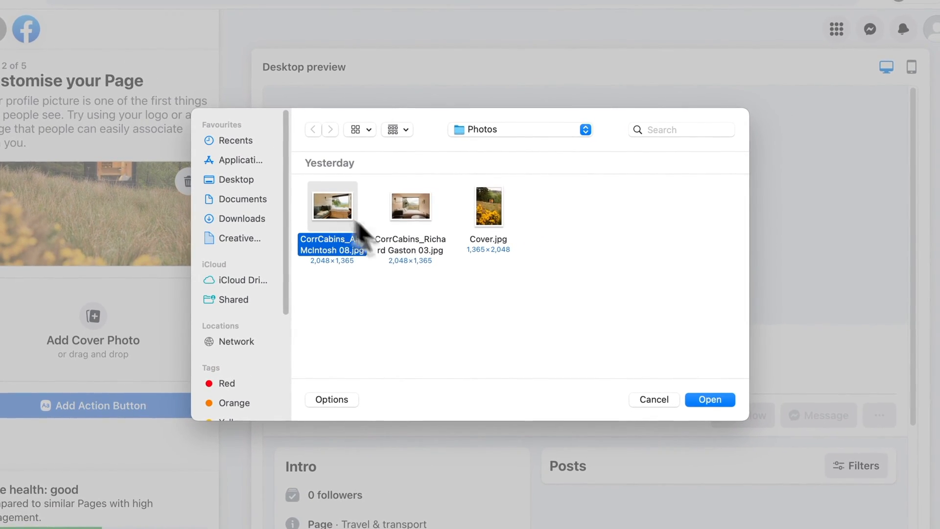
{"action": "left_click", "coordinate": [709, 400]}
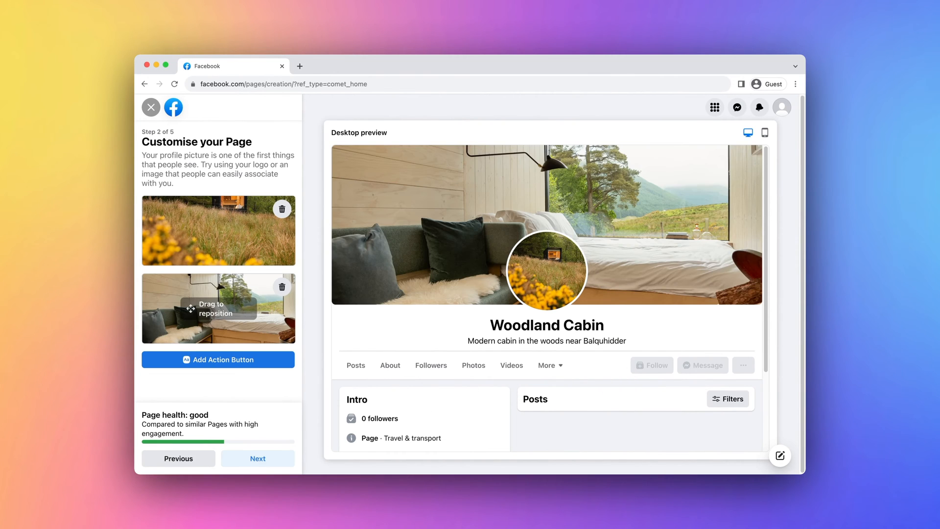
Add a Learn more action button linking to a website and complete the customise step
{"action": "left_click", "coordinate": [217, 359]}
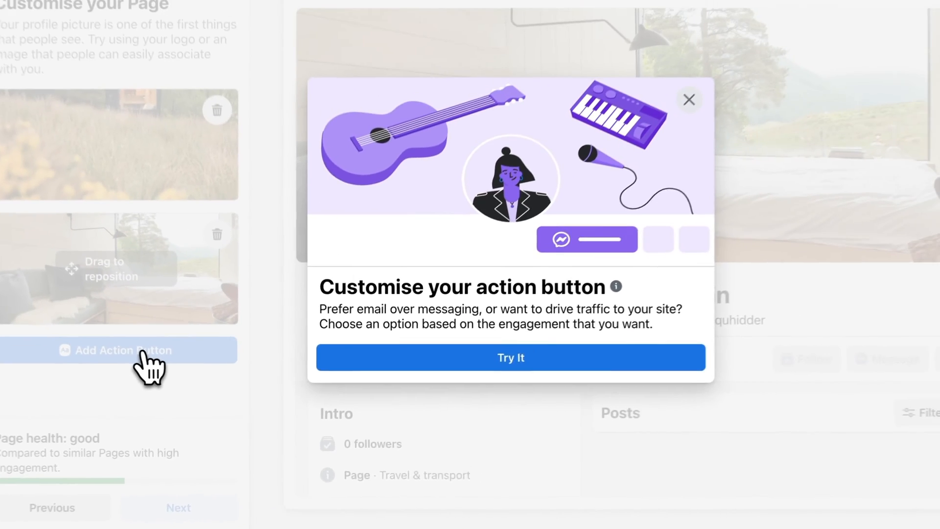
{"action": "left_click", "coordinate": [510, 358]}
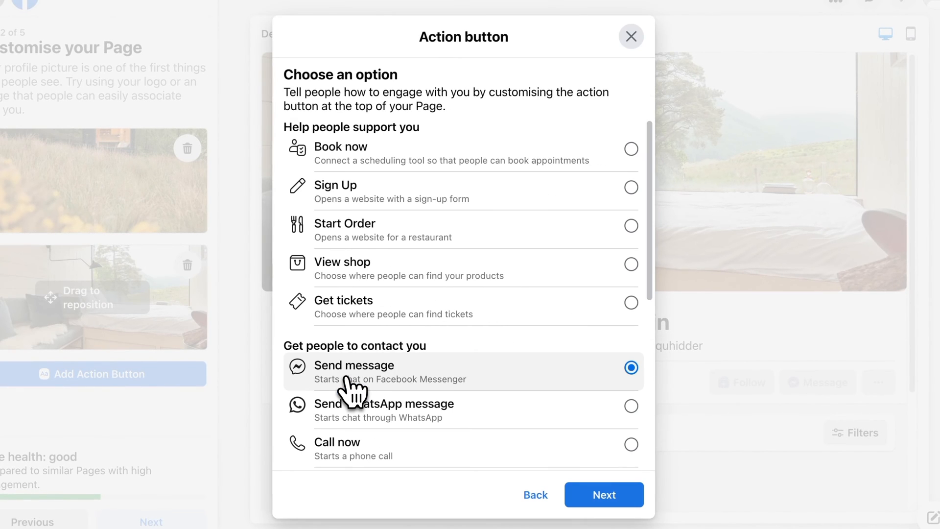
{"action": "scroll", "scroll_direction": "down", "scroll_amount": 3}
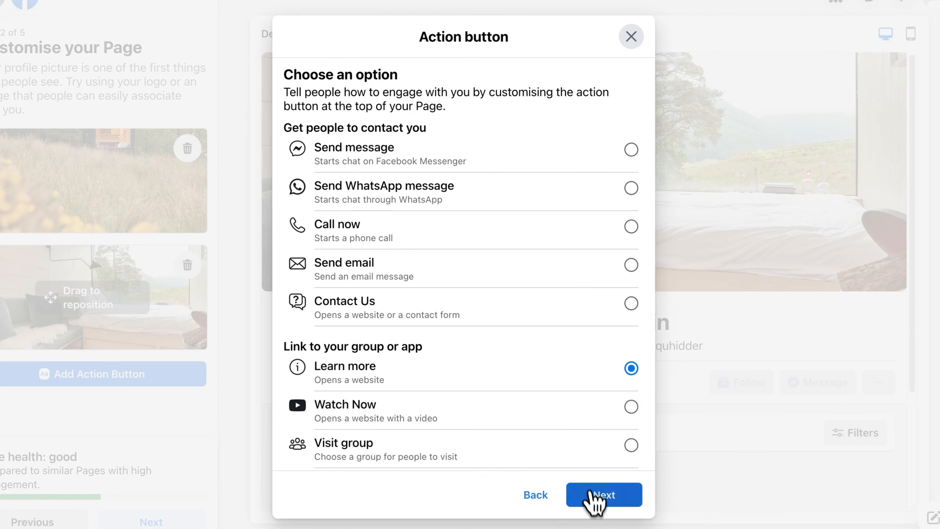
{"action": "left_click", "coordinate": [604, 494]}
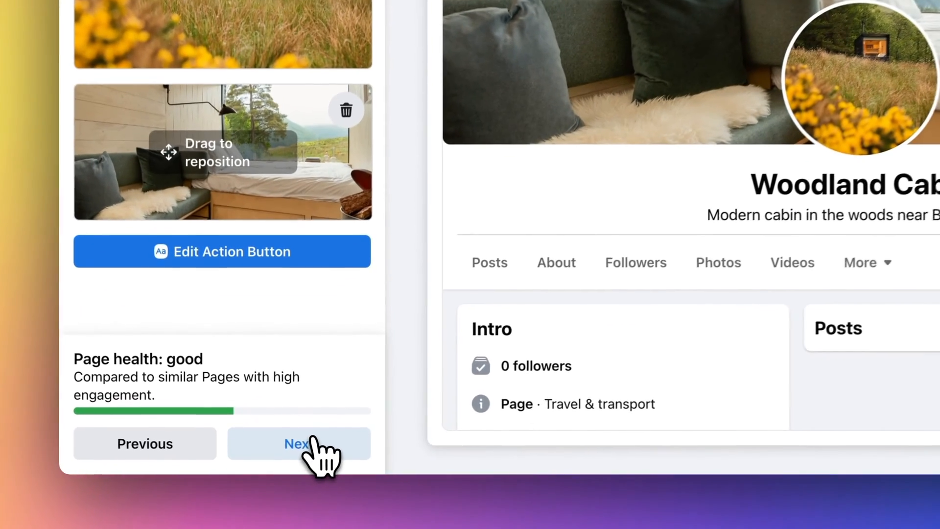
{"action": "left_click", "coordinate": [299, 444]}
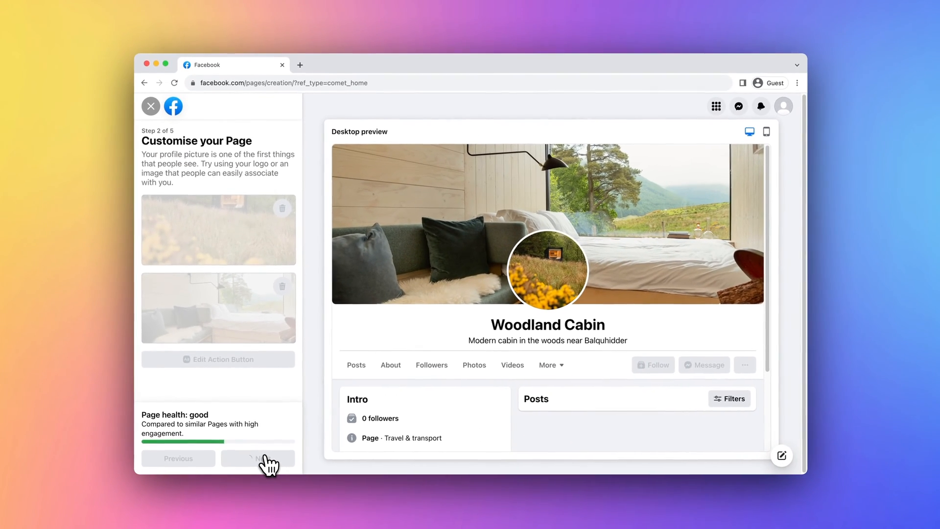
Skip WhatsApp linking, pass the audience step and finish setup to publish the Woodland Cabin page
{"action": "left_click", "coordinate": [257, 459]}
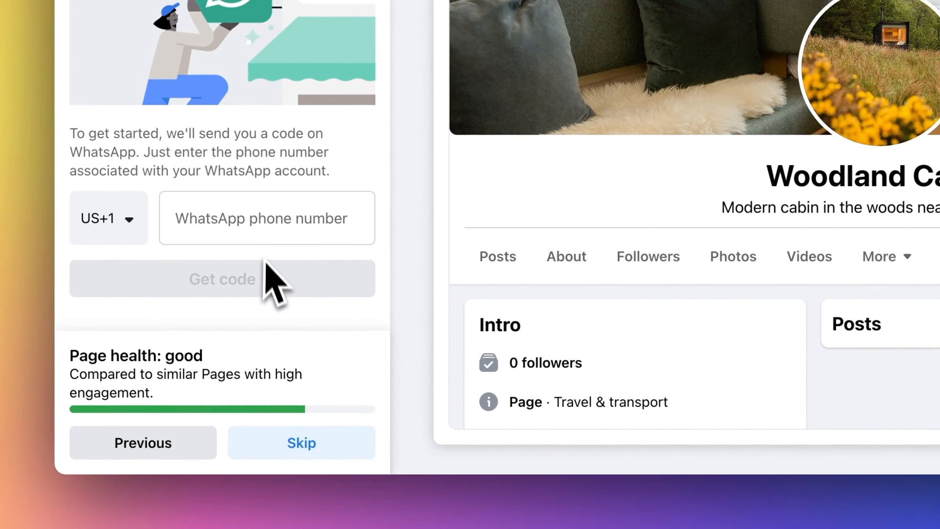
{"action": "mouse_move", "coordinate": [302, 443]}
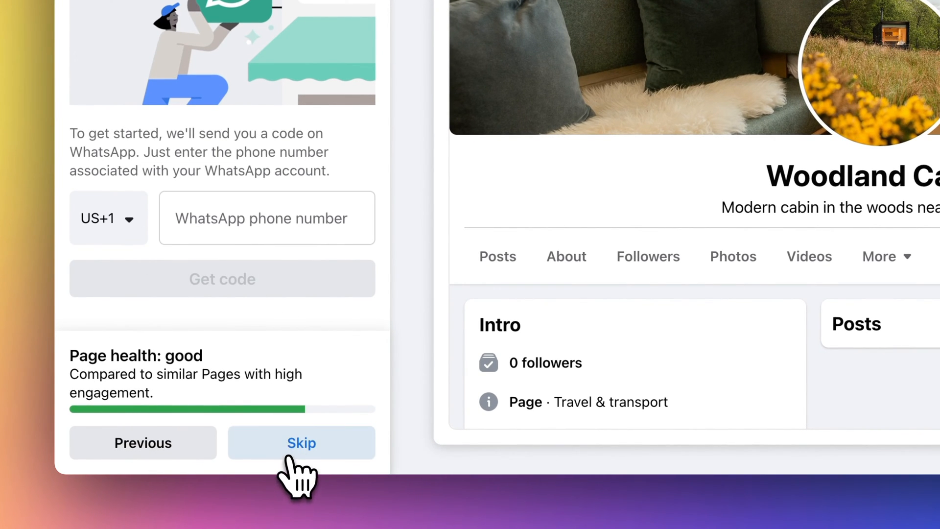
{"action": "left_click", "coordinate": [302, 442]}
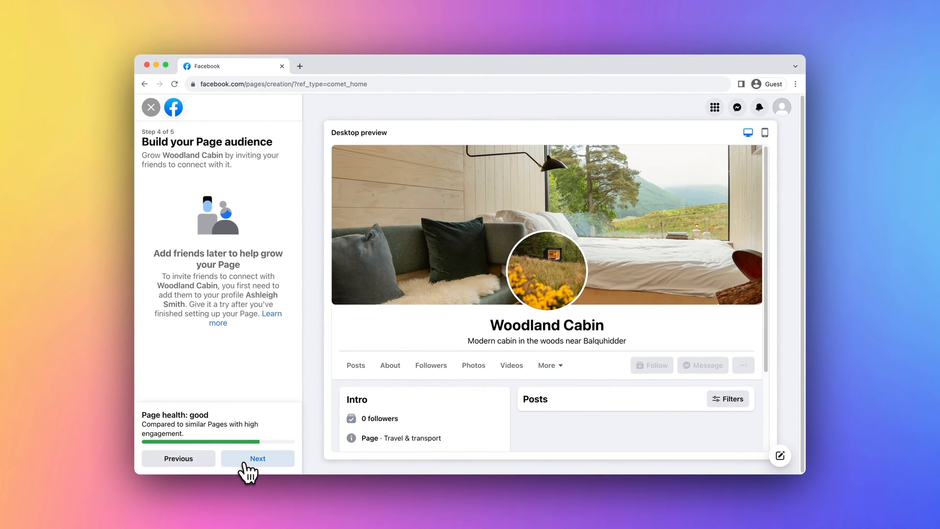
{"action": "left_click", "coordinate": [257, 459]}
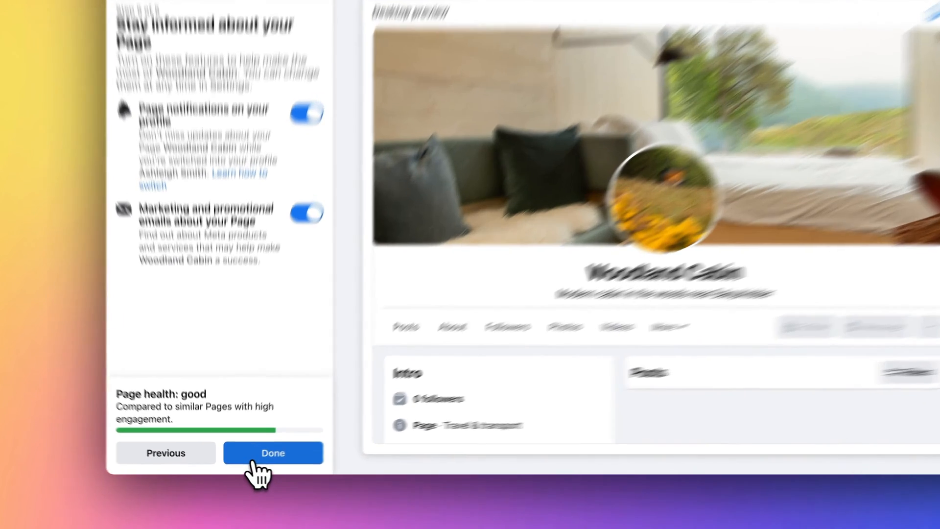
{"action": "left_click", "coordinate": [273, 452]}
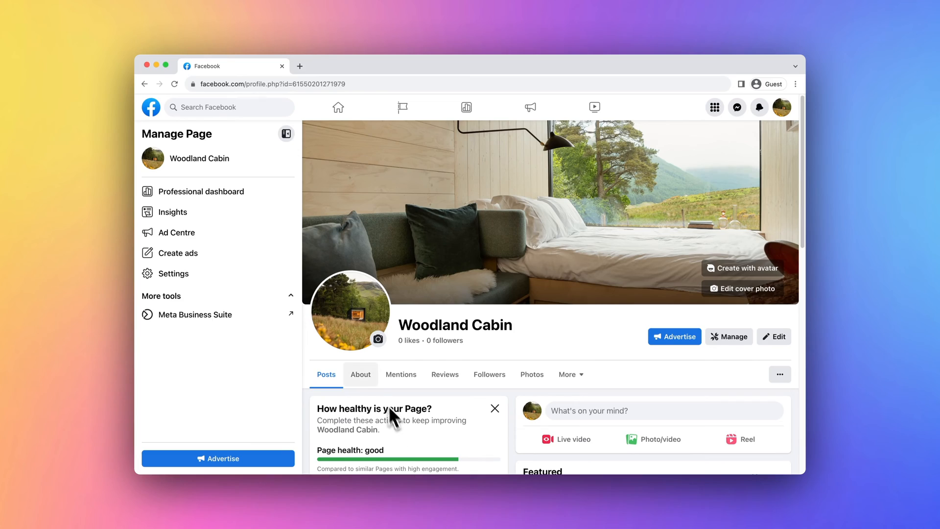
Save the About description starting 'Experience a peaceful and serene getaway in our cozy Woodland Cabin'
{"action": "left_click", "coordinate": [360, 374]}
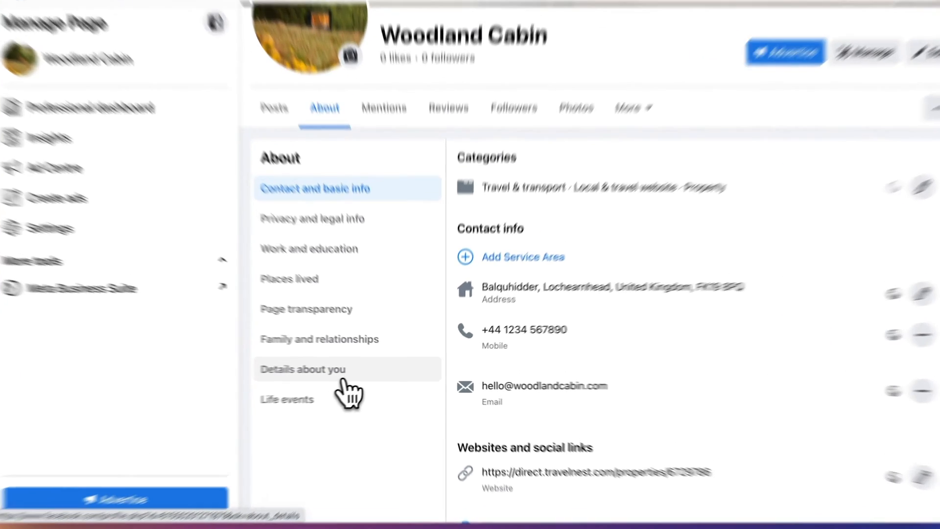
{"action": "left_click", "coordinate": [302, 370]}
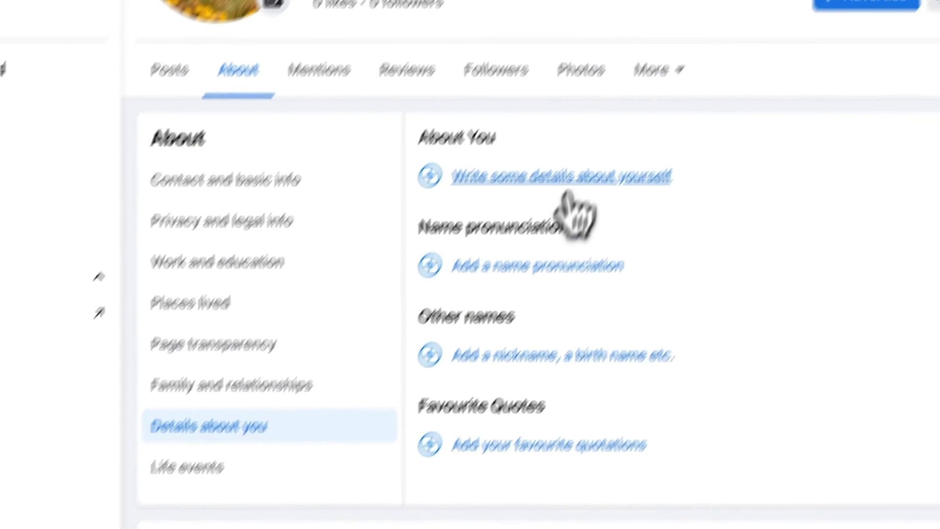
{"action": "left_click", "coordinate": [557, 175]}
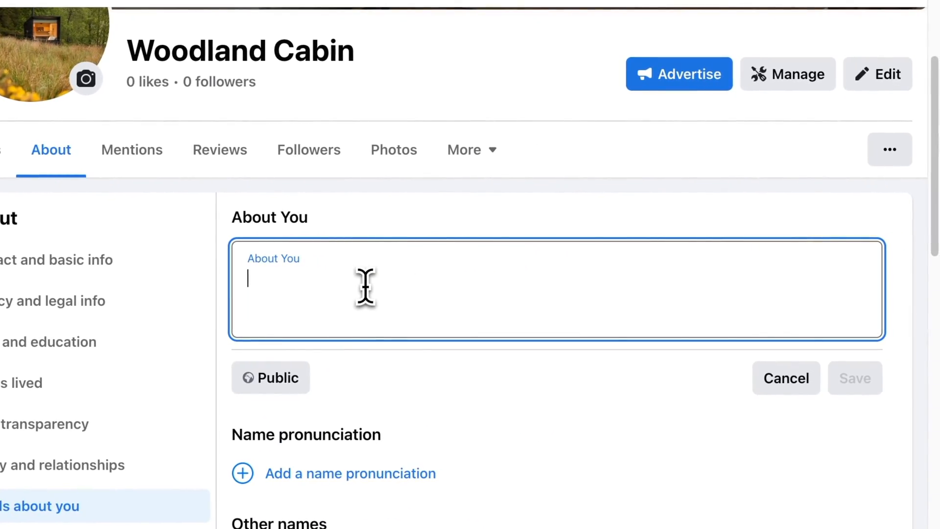
{"action": "type", "text": "Experience a peaceful and serene getaway in our cozy Woodland Cabin..."}
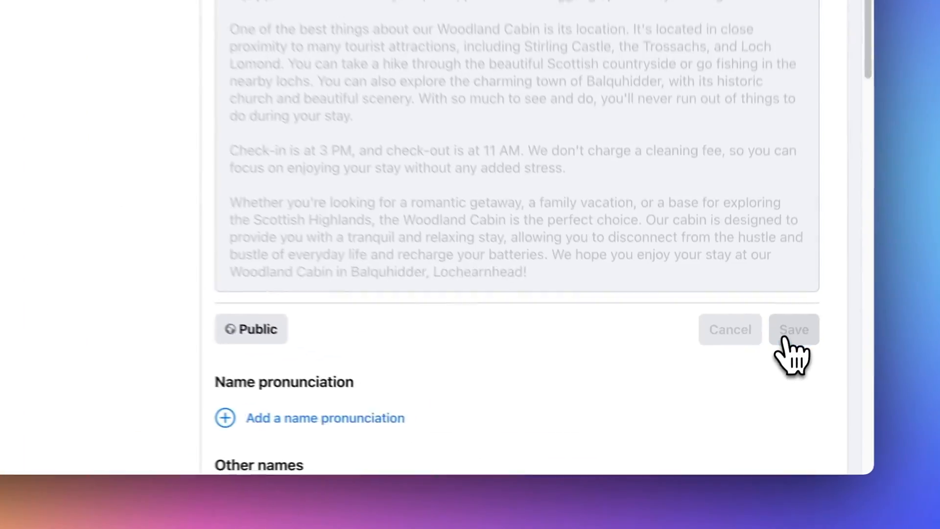
{"action": "left_click", "coordinate": [793, 329]}
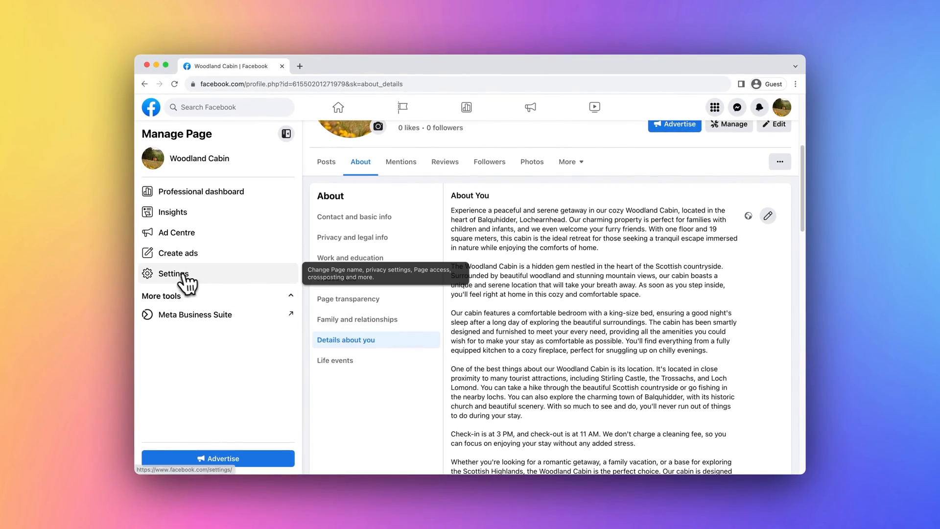
Set the page username to woodland.cabin.balquhidder from Settings and save the change
{"action": "left_click", "coordinate": [174, 274]}
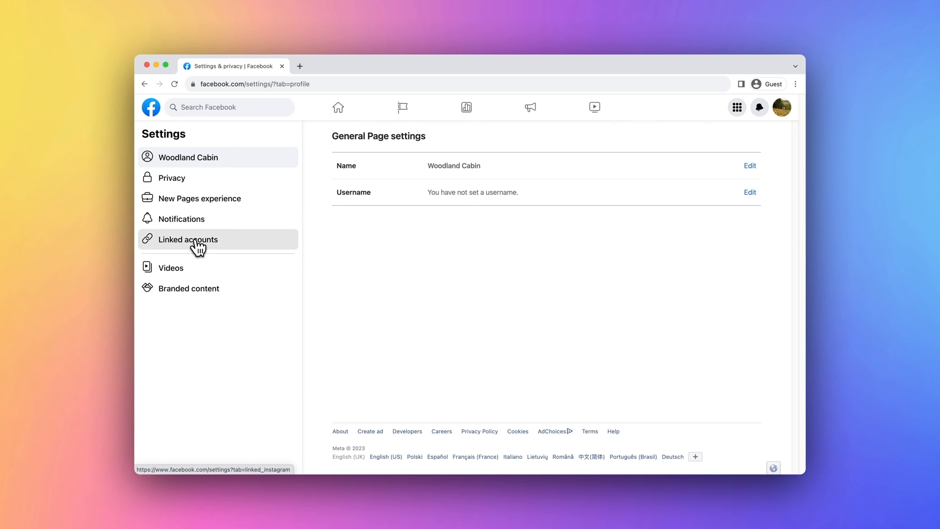
{"action": "left_click", "coordinate": [188, 239]}
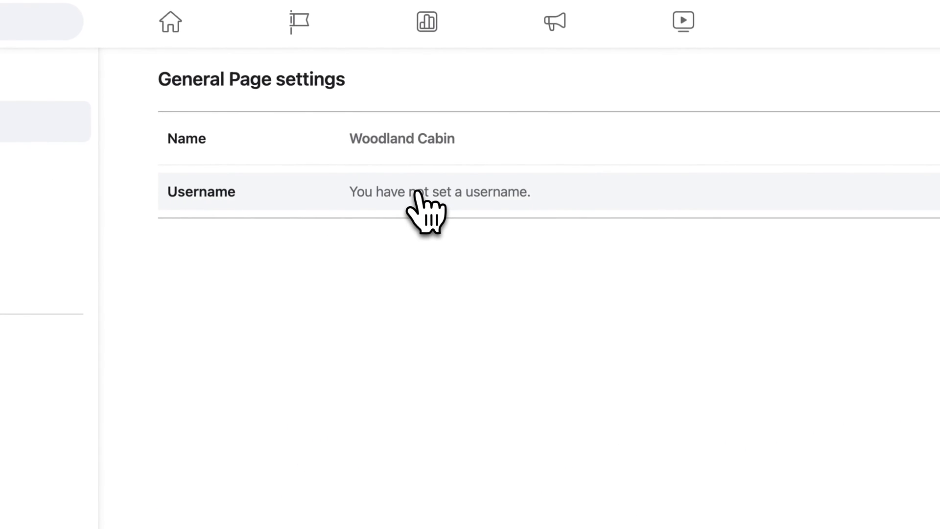
{"action": "left_click", "coordinate": [426, 192]}
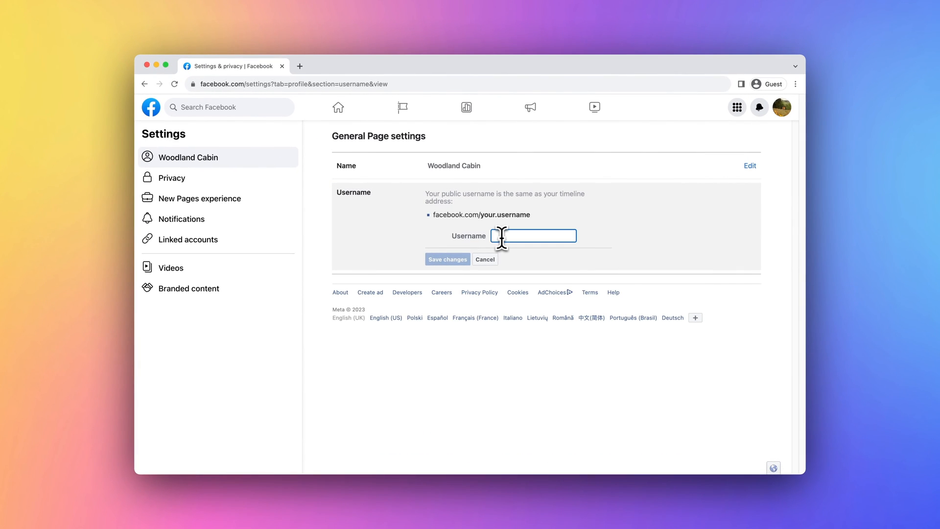
{"action": "type", "text": "woodland.cabin.balquhidder"}
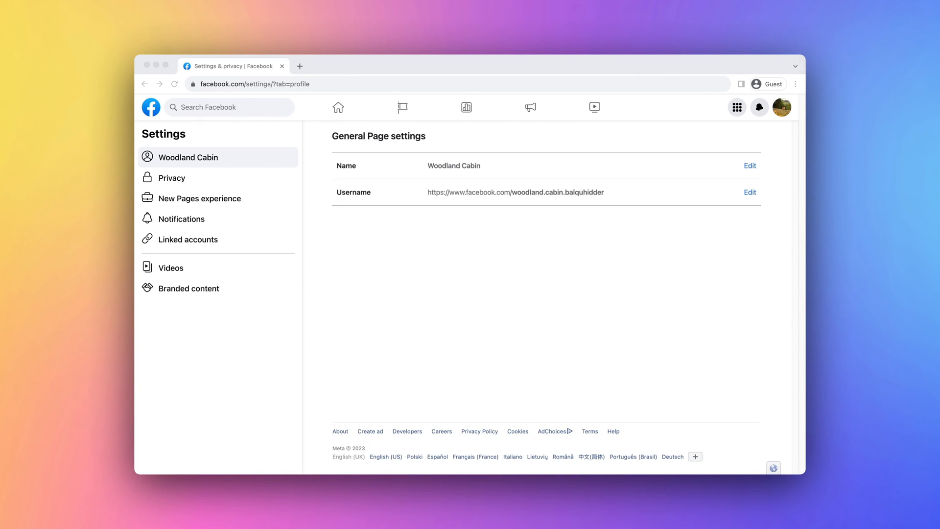
{"action": "left_click", "coordinate": [189, 157]}
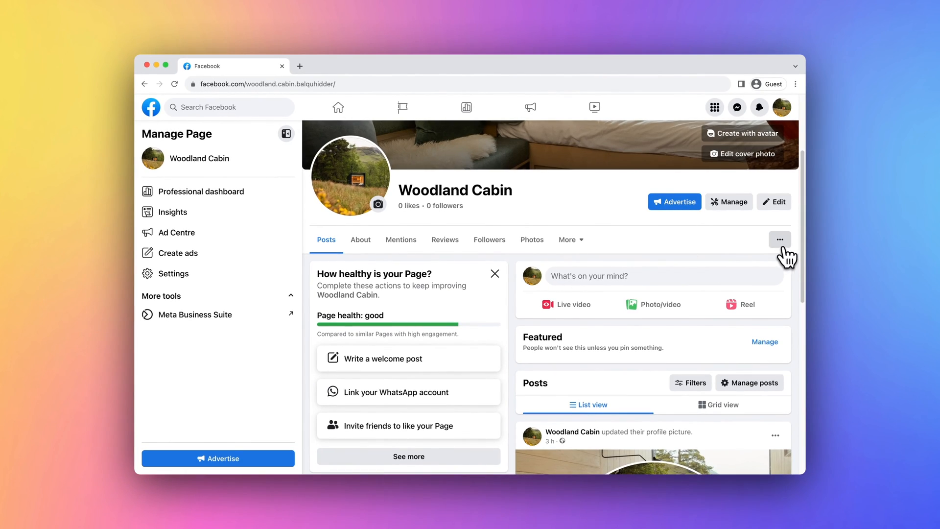